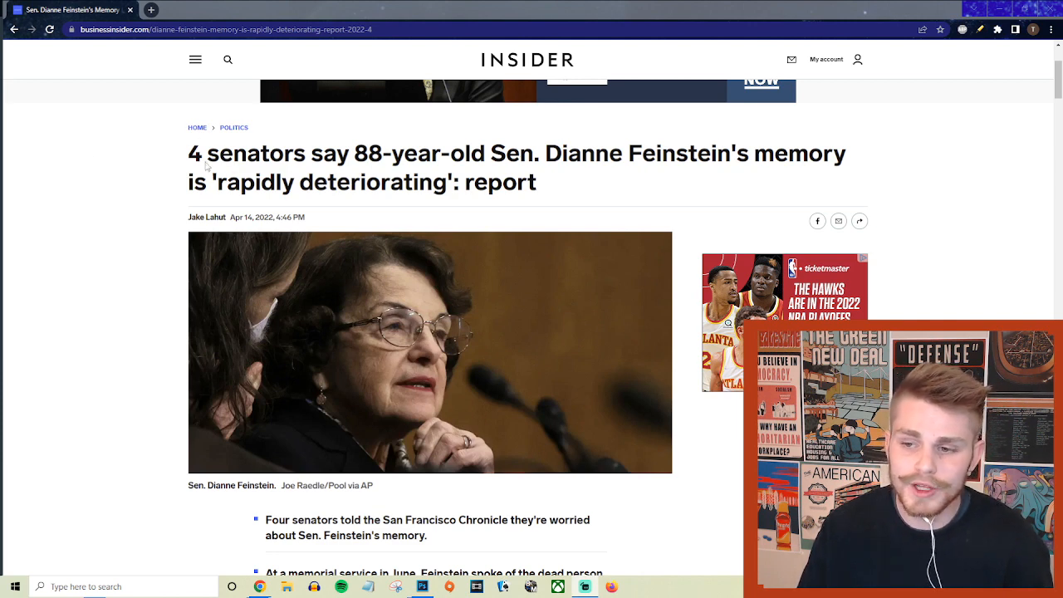
mouse_move(468, 166)
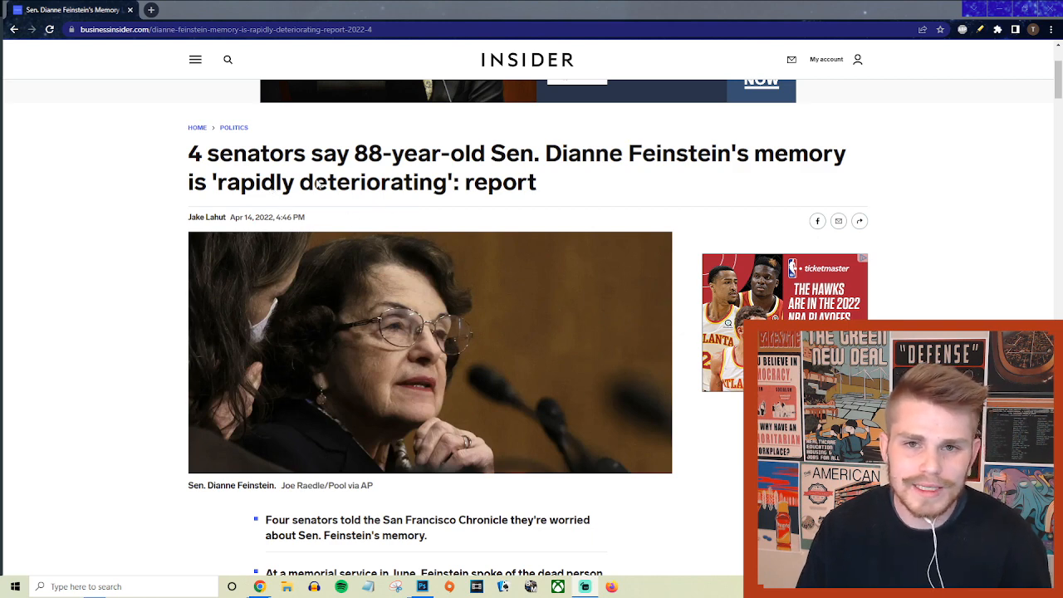
mouse_move(406, 326)
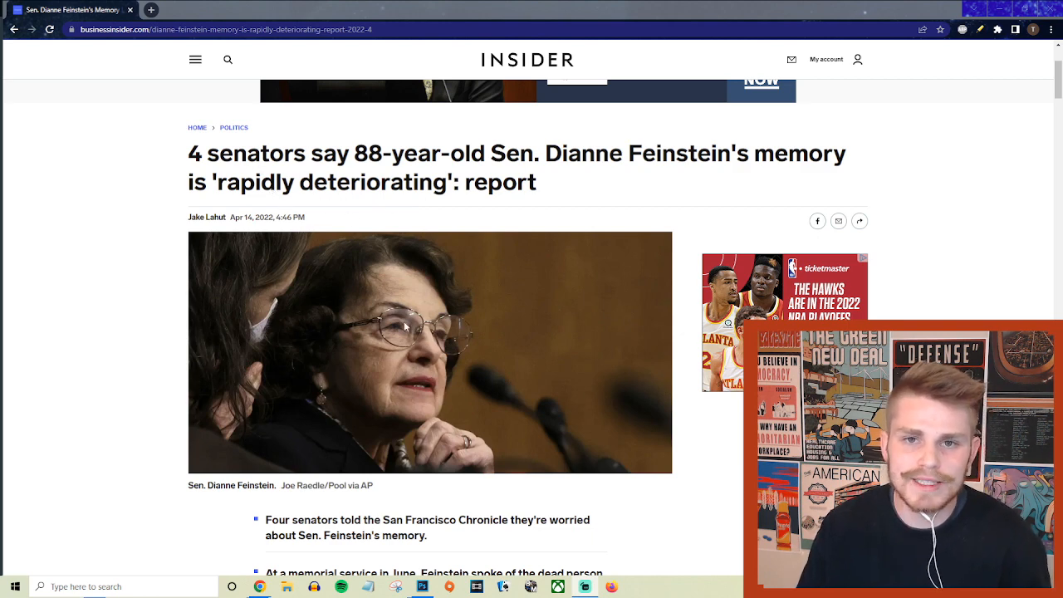
mouse_move(409, 295)
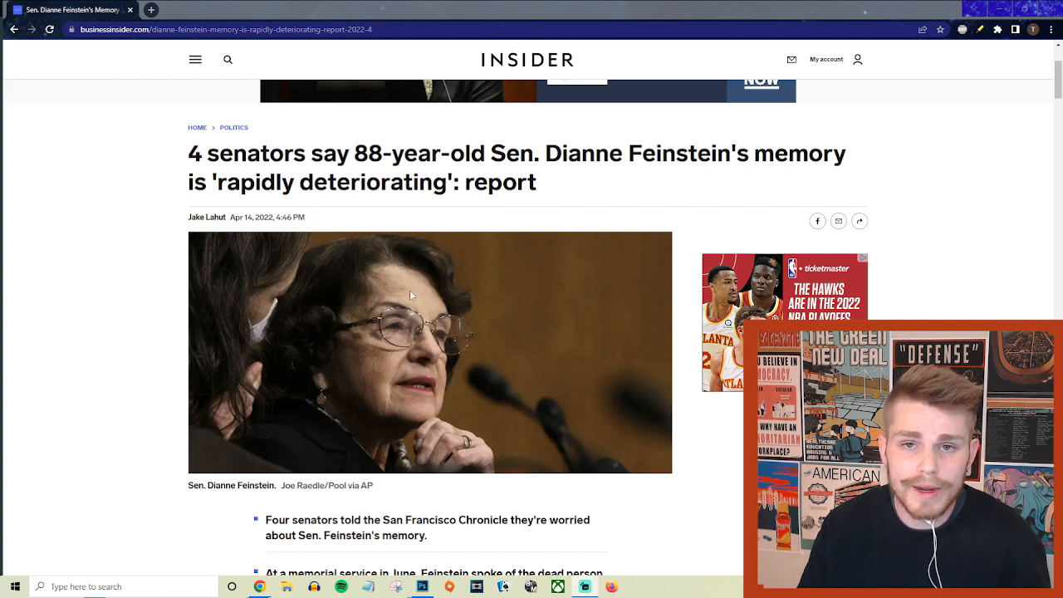
mouse_move(401, 264)
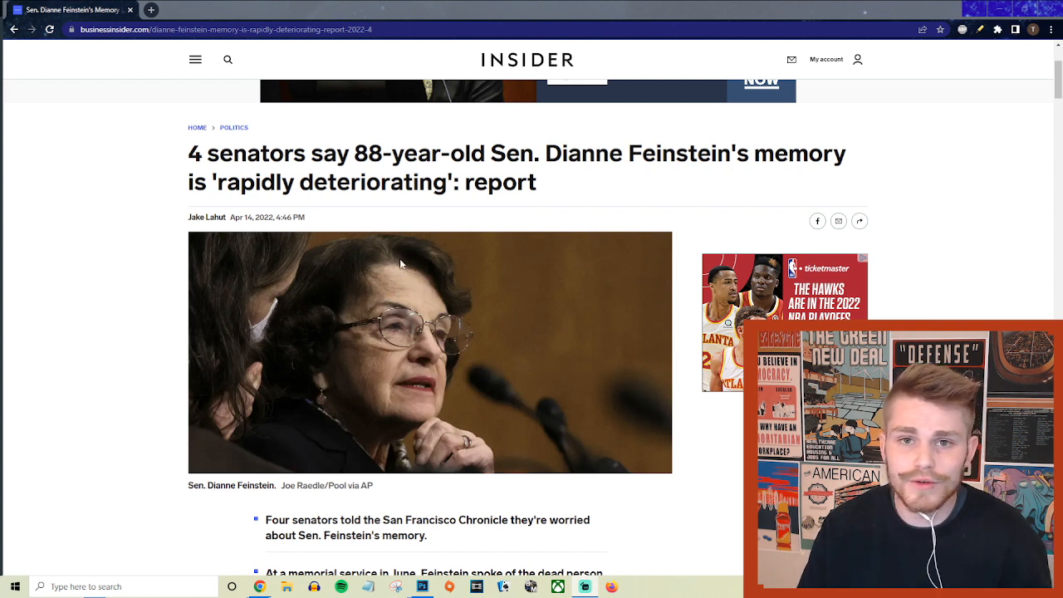
mouse_move(215, 197)
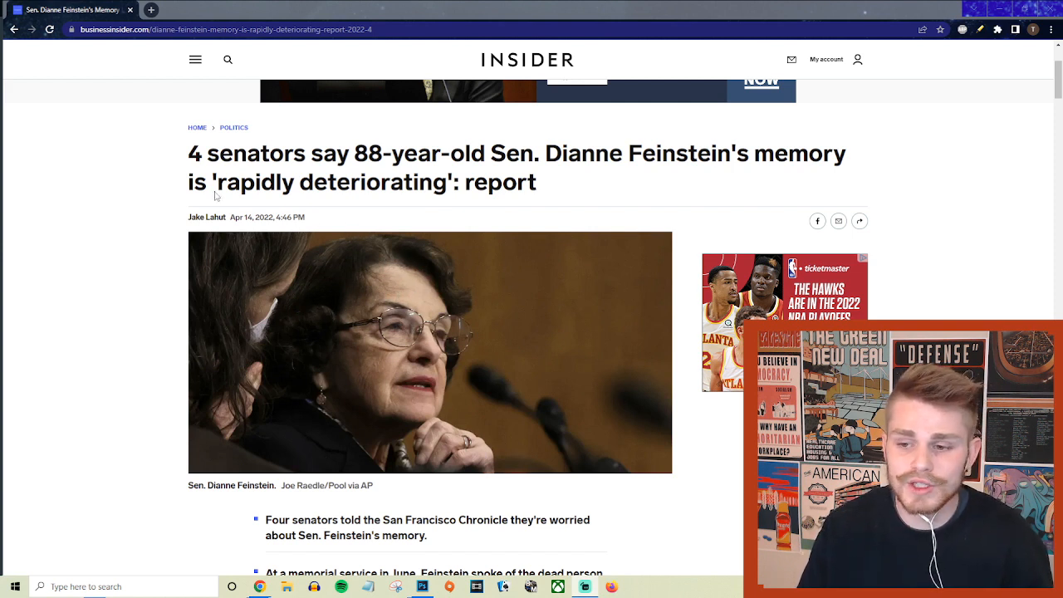
mouse_move(287, 162)
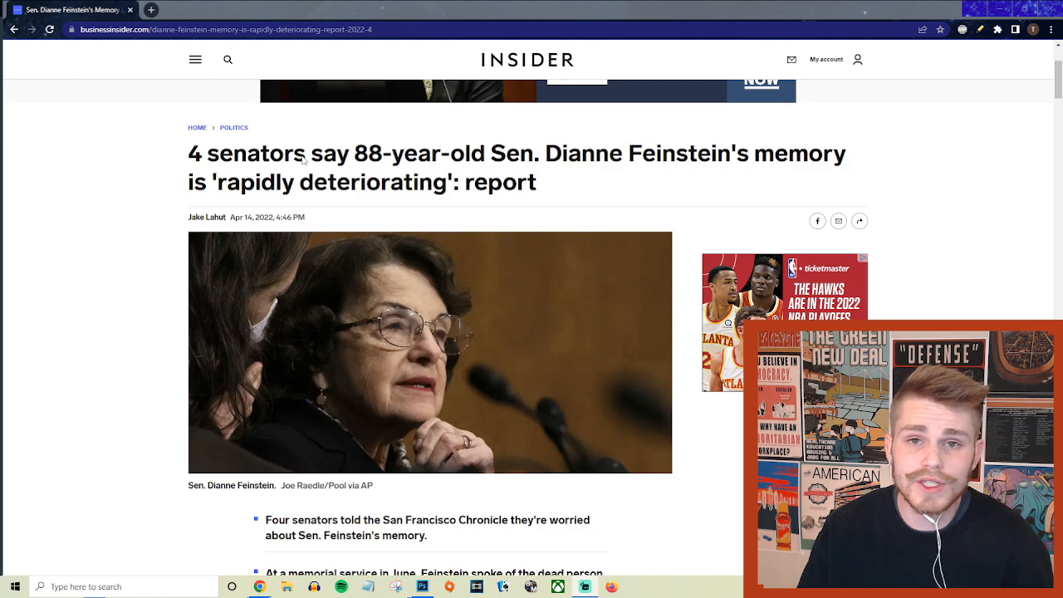
mouse_move(599, 213)
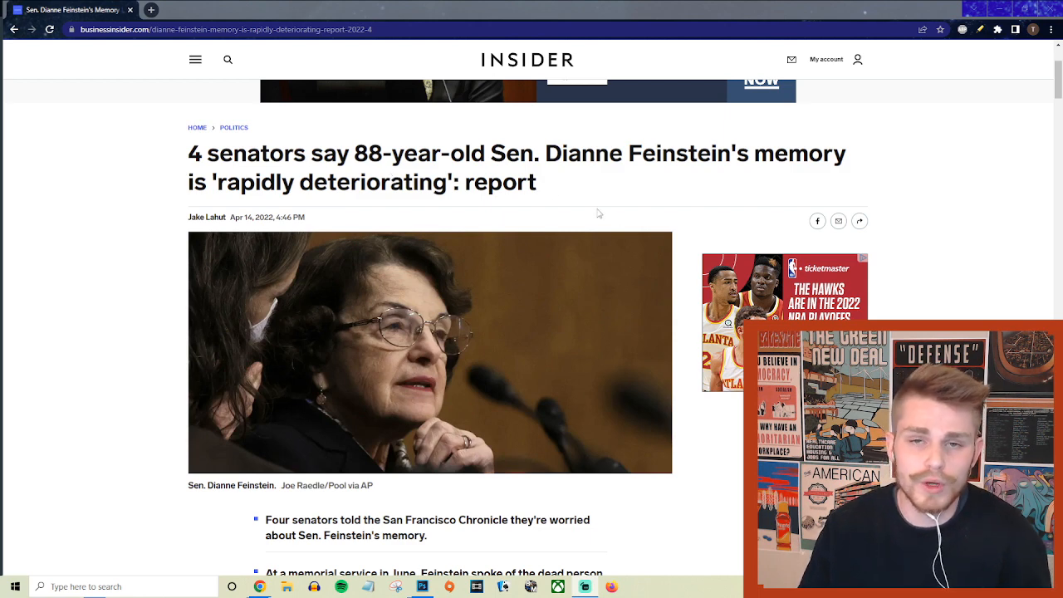
mouse_move(580, 211)
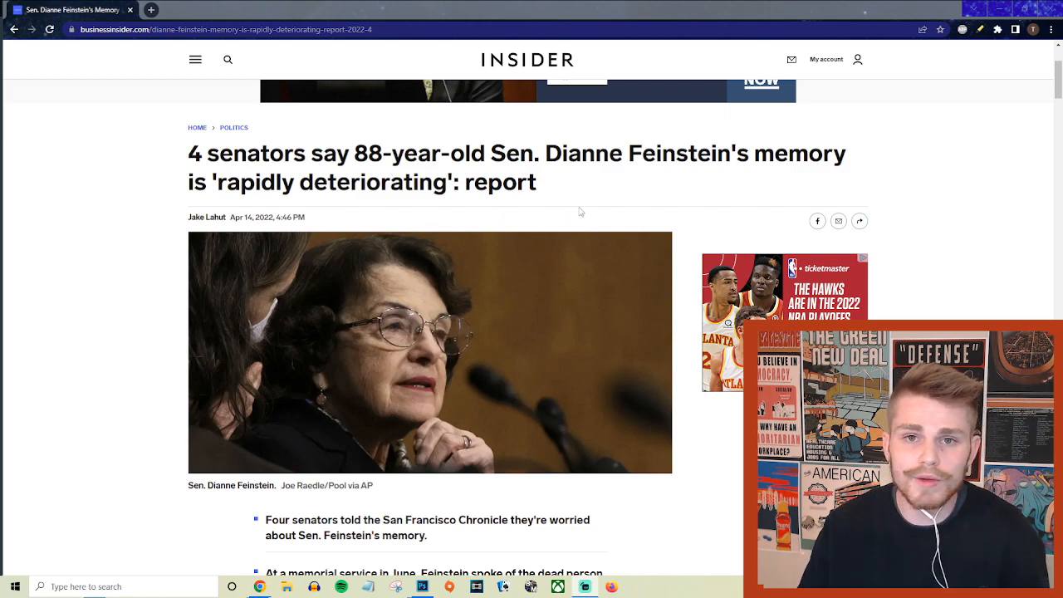
mouse_move(511, 197)
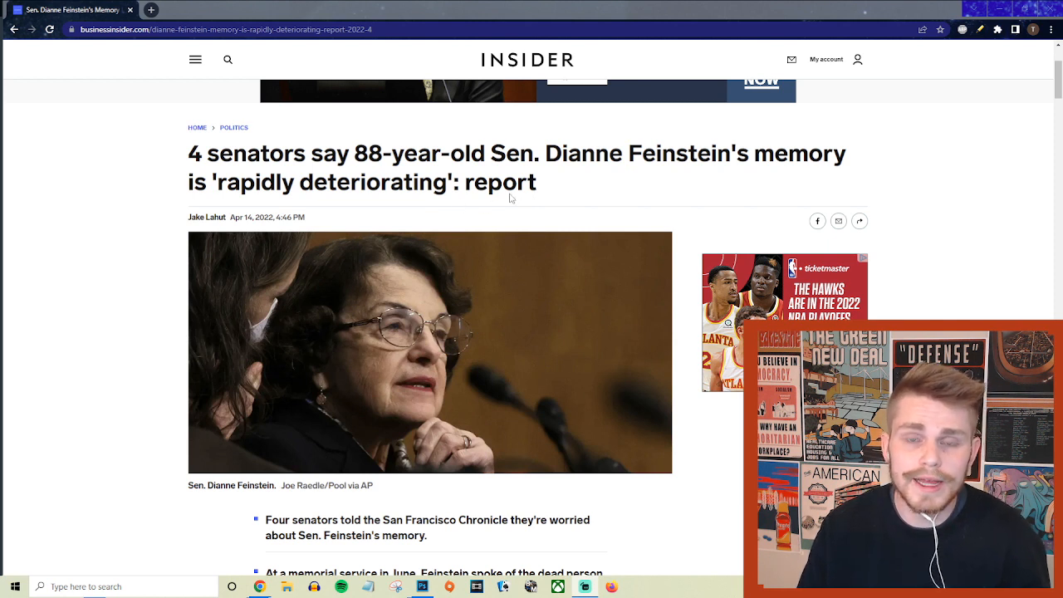
mouse_move(440, 190)
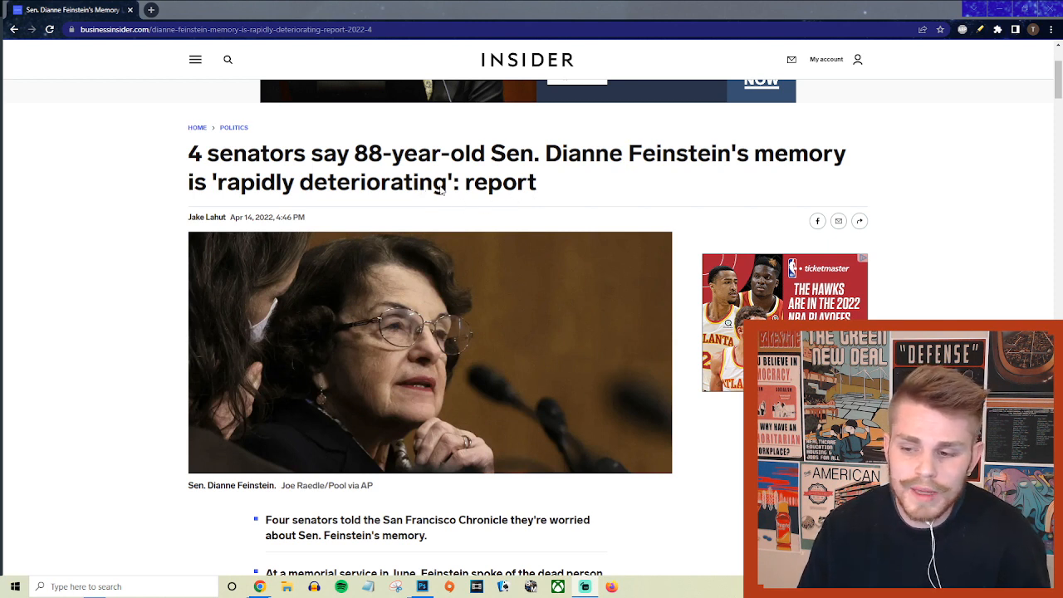
mouse_move(430, 223)
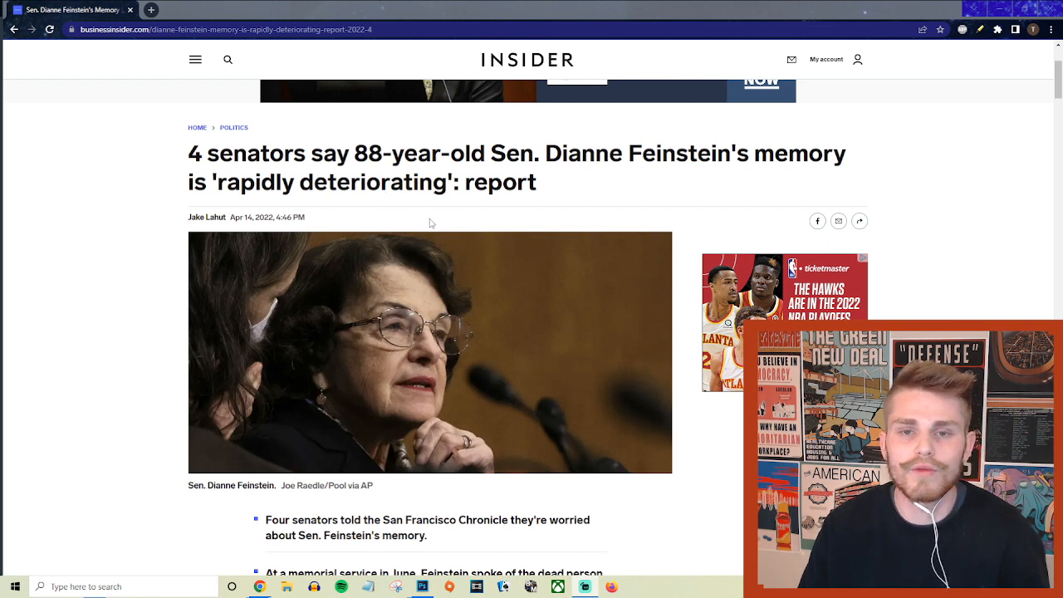
mouse_move(176, 191)
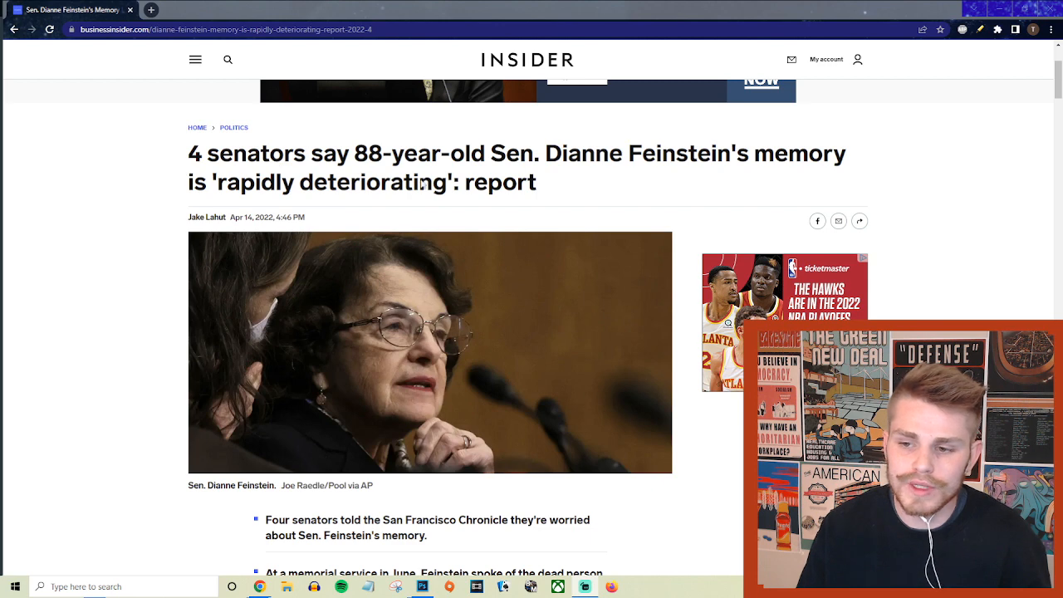
mouse_move(256, 170)
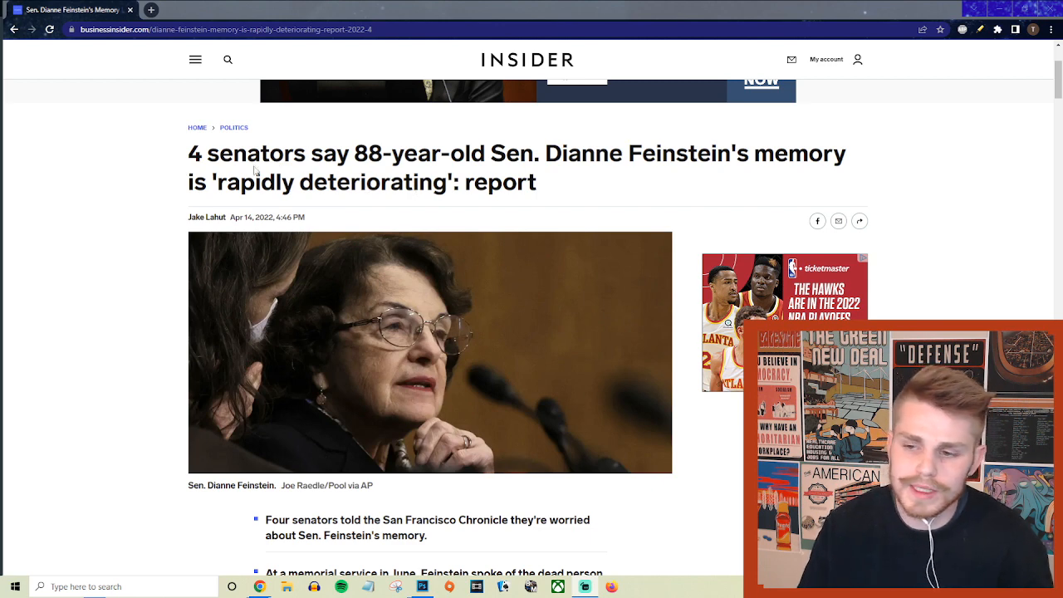
mouse_move(353, 160)
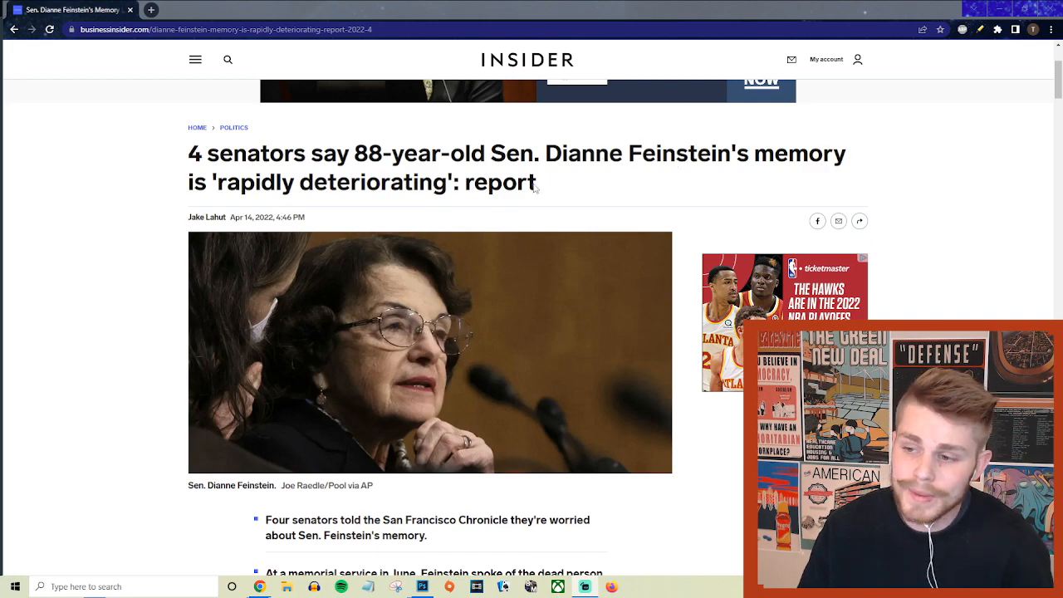
Scroll past the photo to the four senators' account and the staffer's Capitol Hill joke
scroll(down, 3)
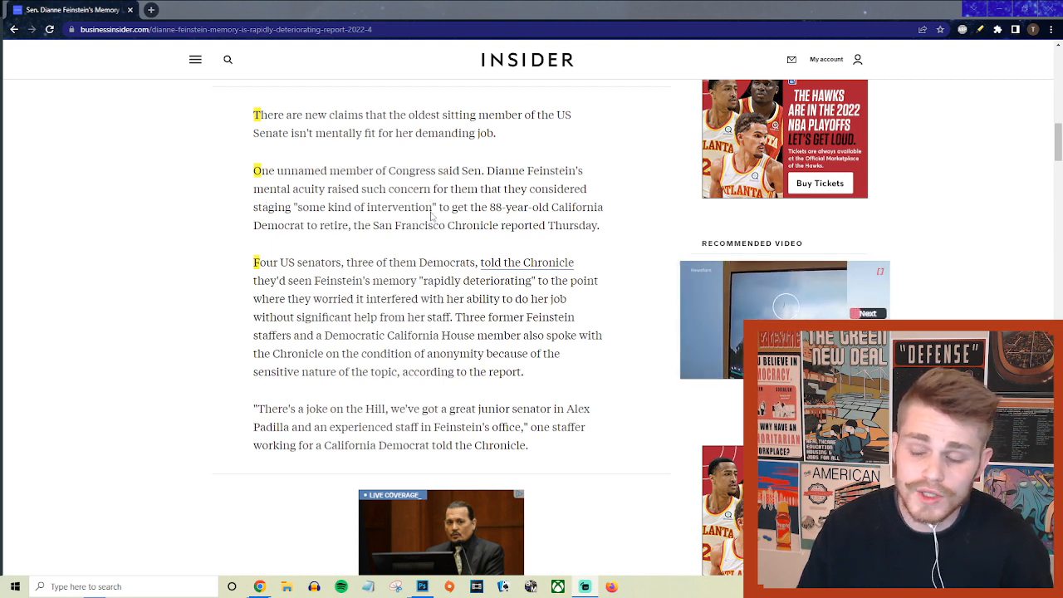
mouse_move(548, 218)
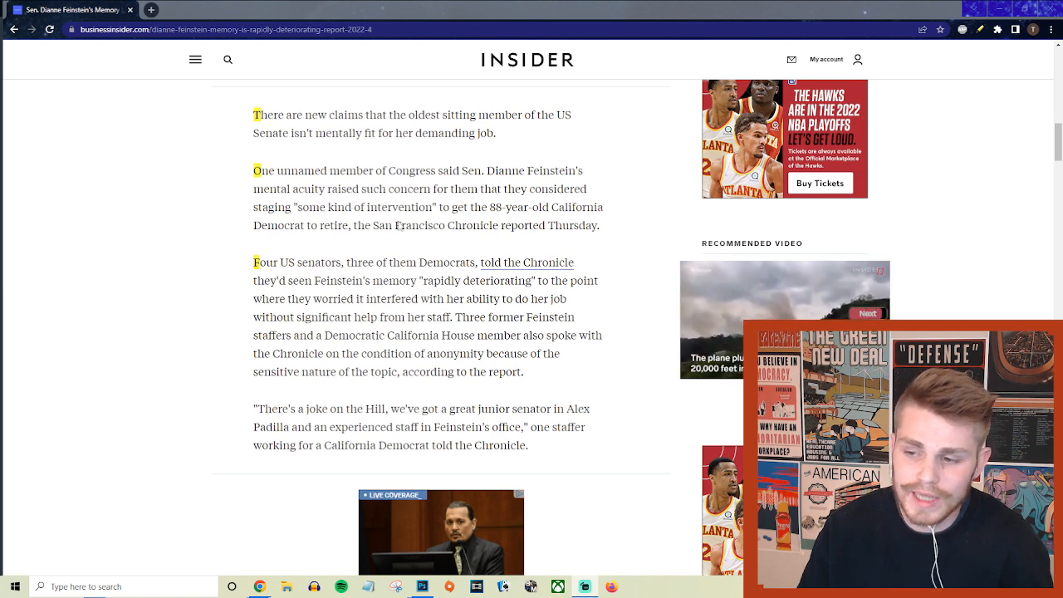
scroll(down, 3)
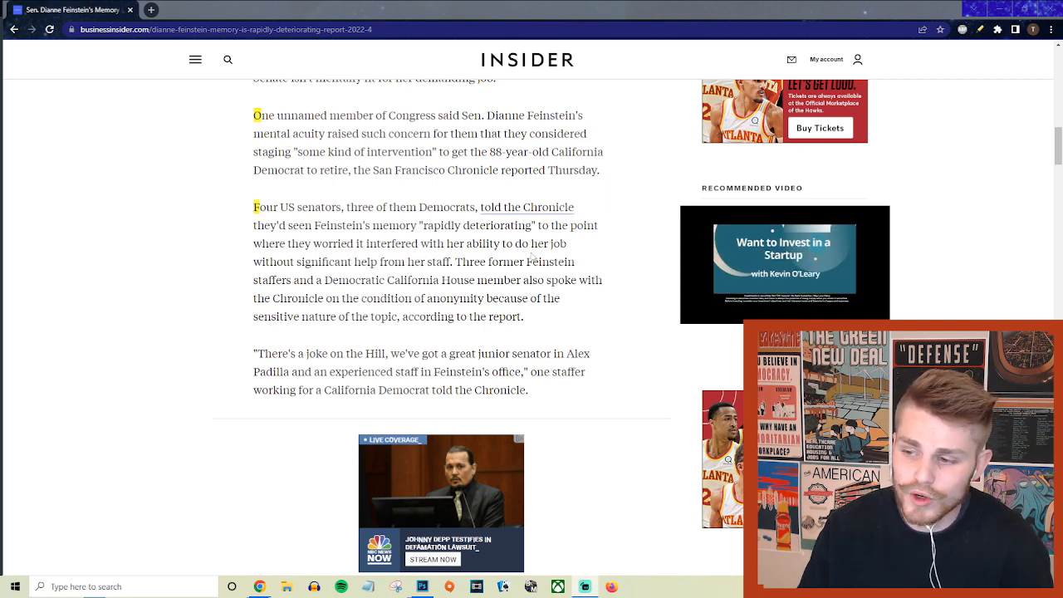
scroll(down, 3)
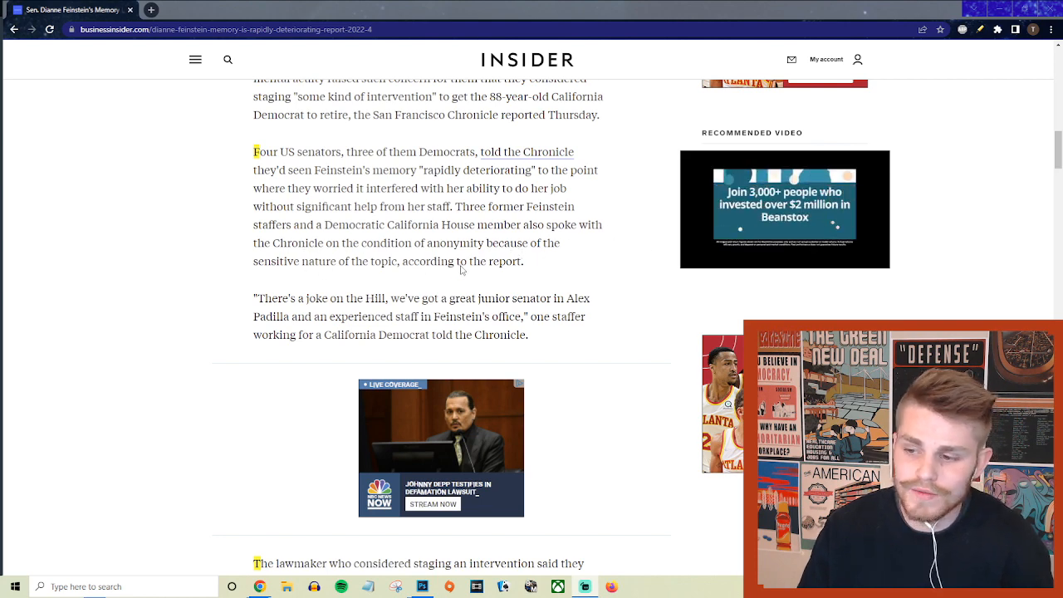
Scroll to the intervention lawmaker's account and the 'Emperor's New Clothes' quote
scroll(down, 3)
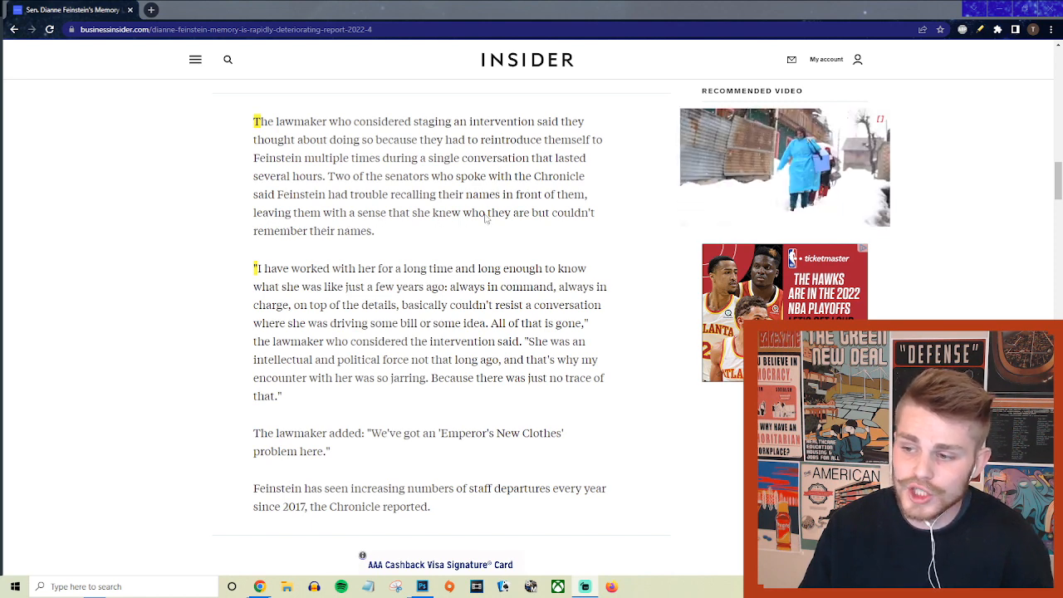
Scroll past the ad to Tim Kaine and Nancy Pelosi defending Feinstein's cognitive abilities
scroll(down, 3)
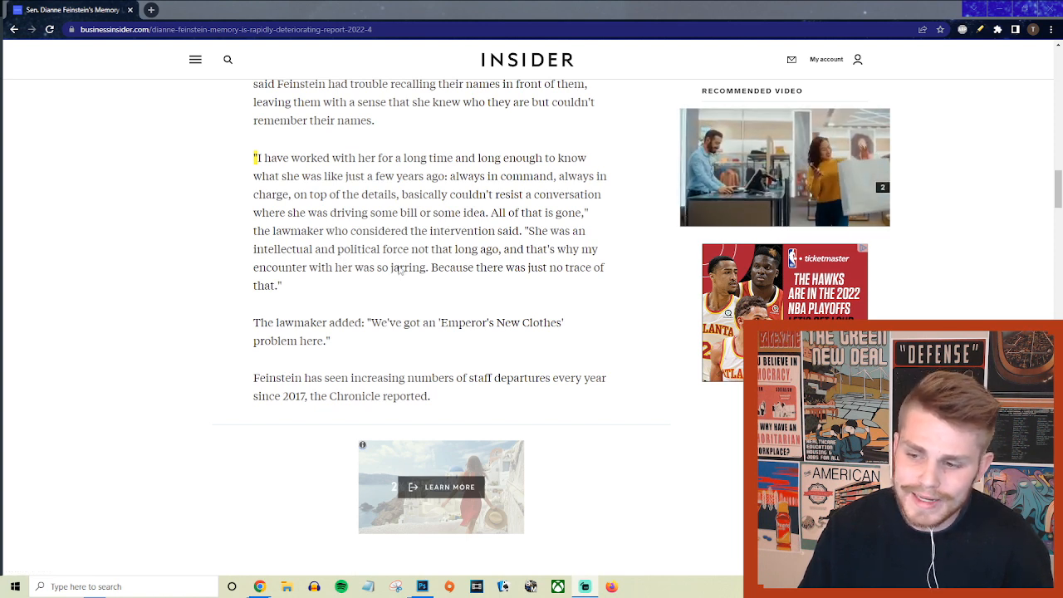
scroll(down, 3)
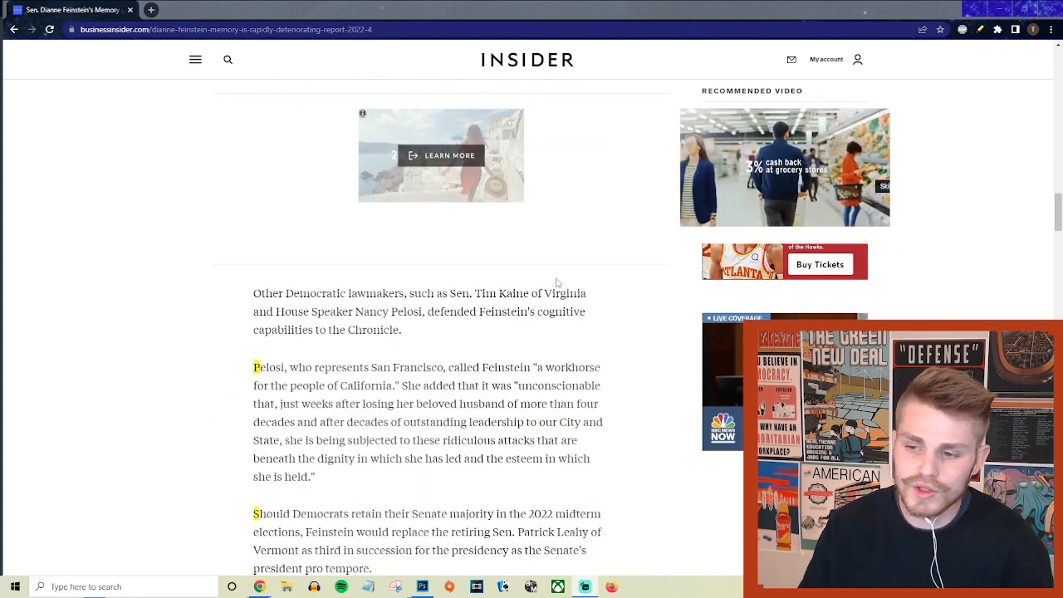
Scroll slightly to show Pelosi's full 'workhorse' quote and the March 28 statement line
scroll(down, 3)
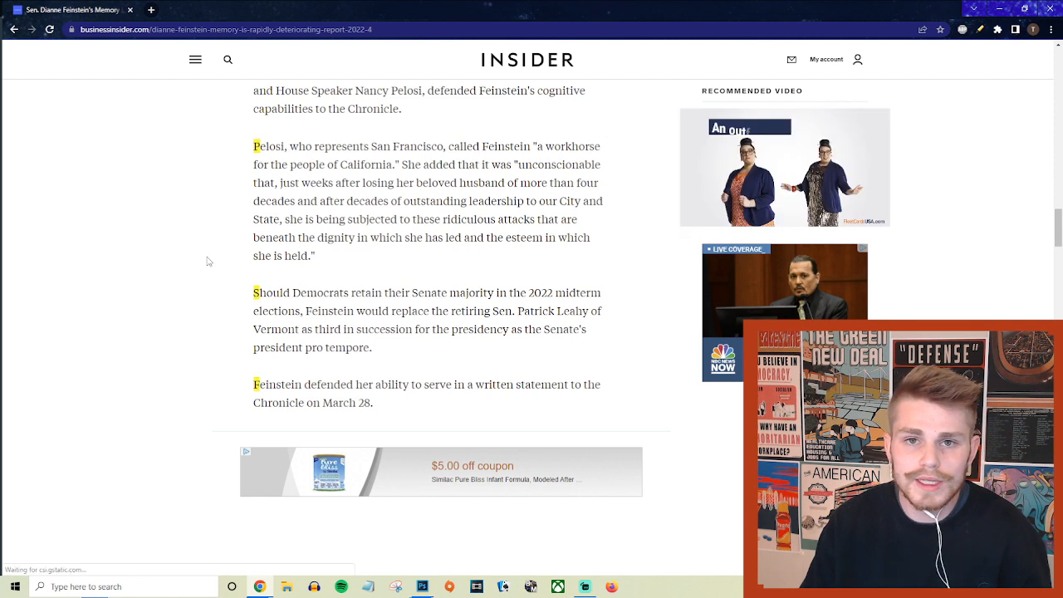
mouse_move(466, 276)
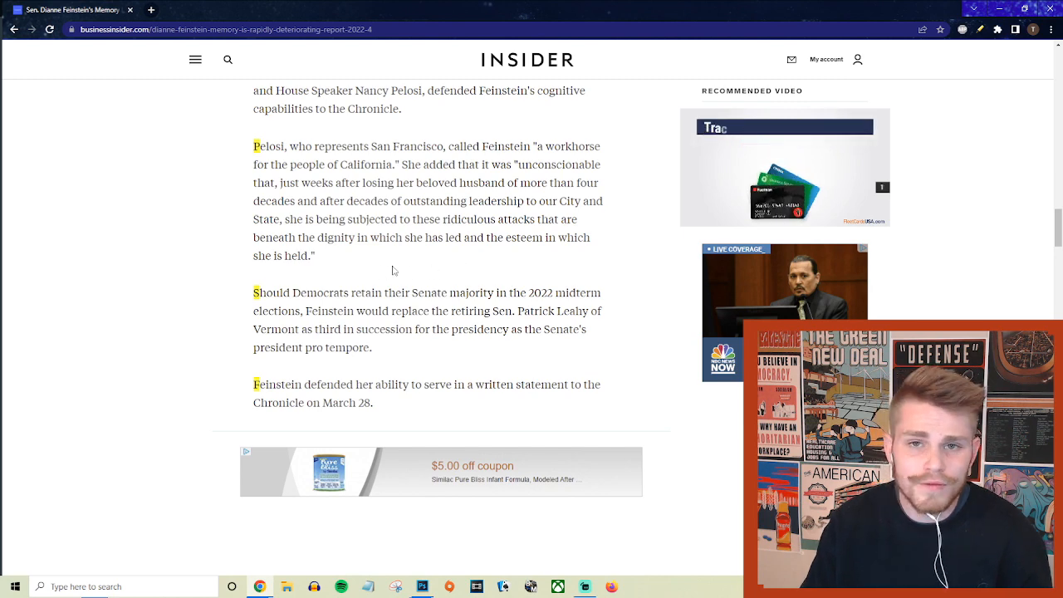
Scroll past the coupon ad to Feinstein's statement about visiting her dying husband
scroll(down, 3)
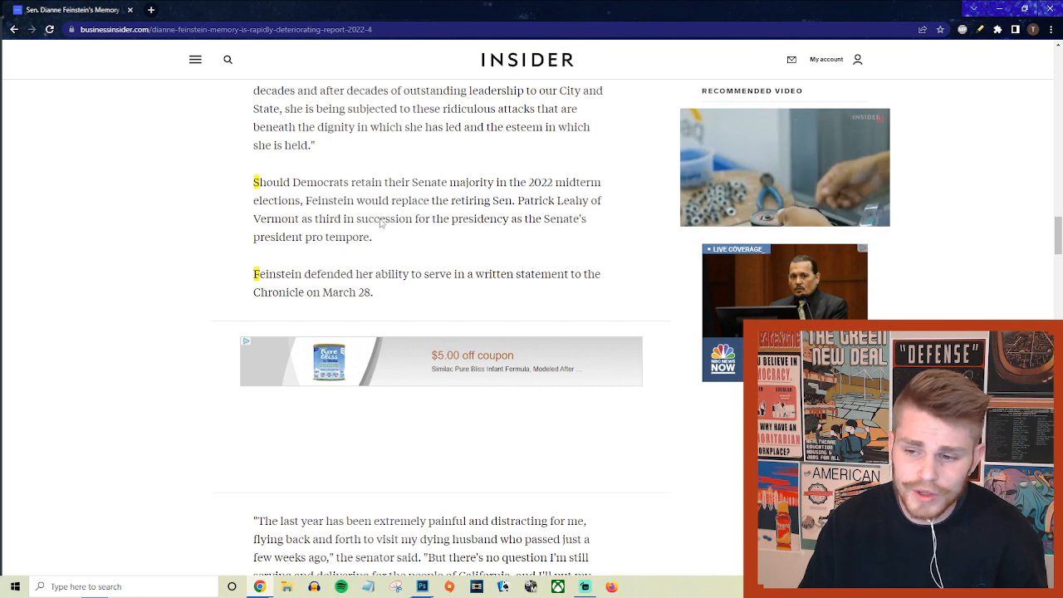
mouse_move(375, 191)
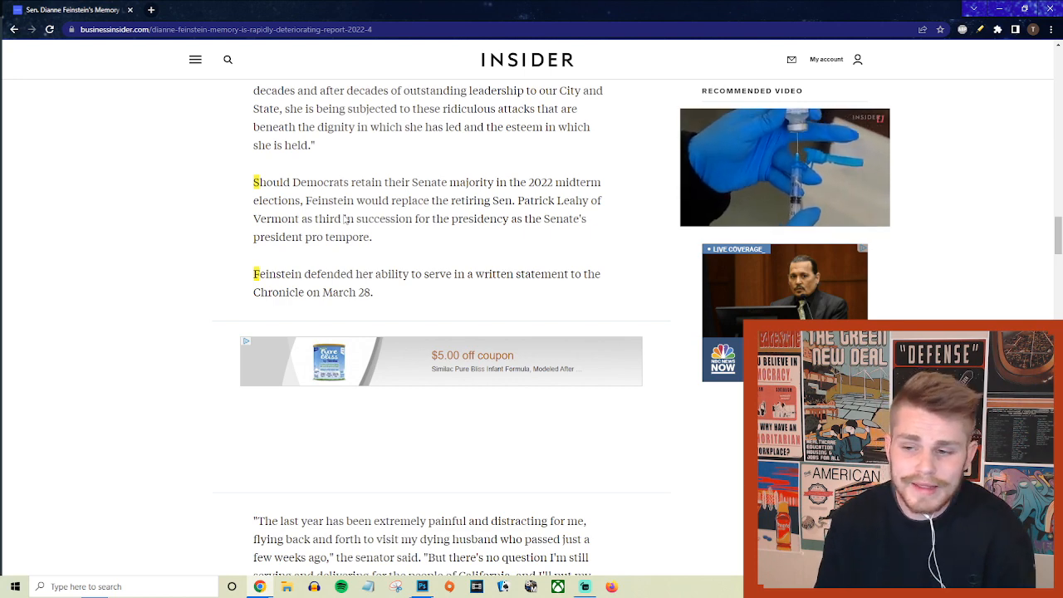
Scroll to the Politico and New Yorker reports and the former staffer's micromanager quote
scroll(down, 3)
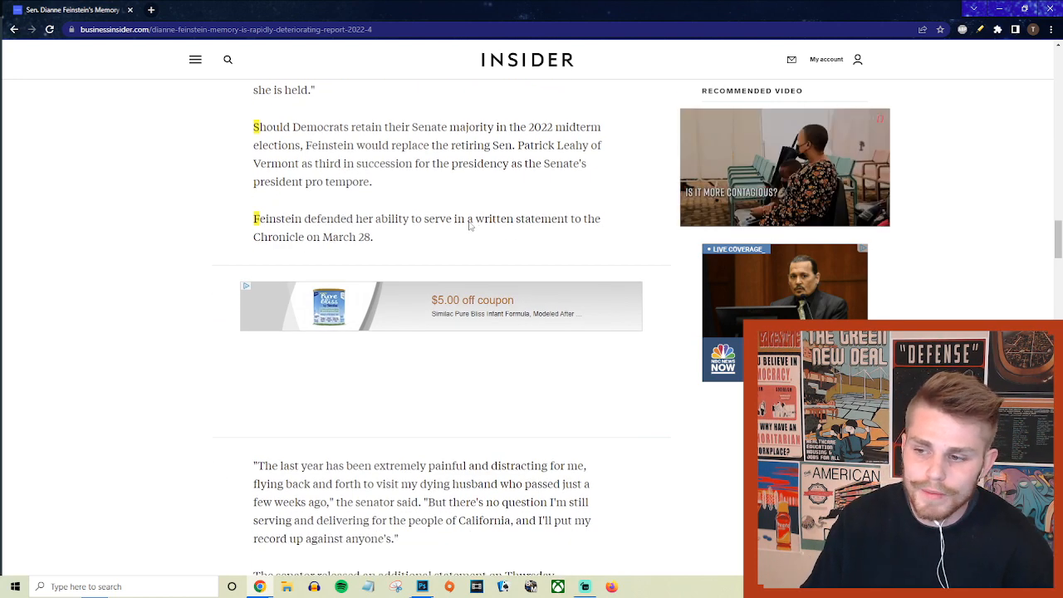
scroll(down, 3)
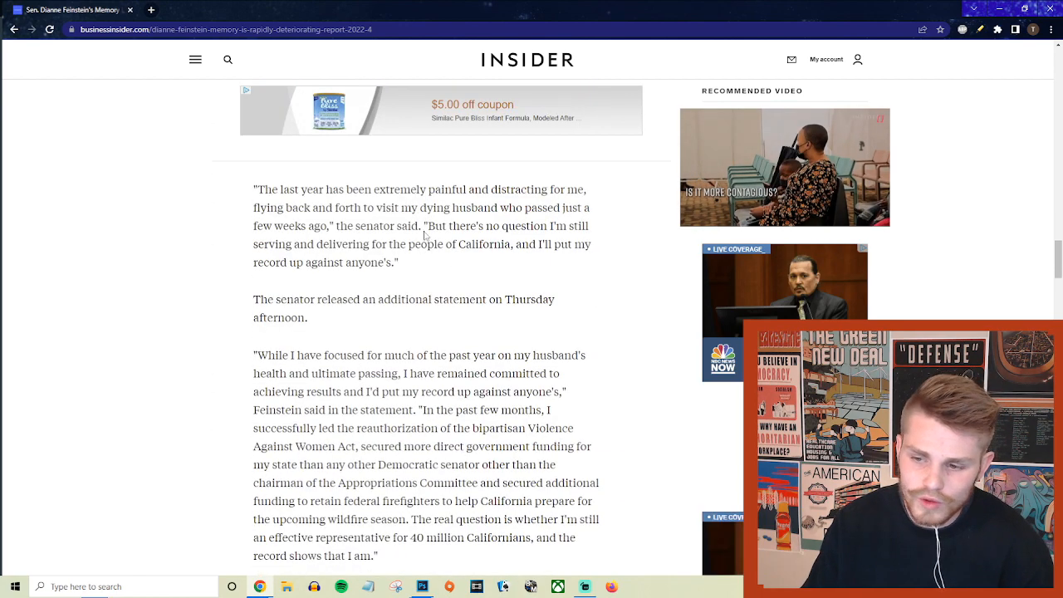
scroll(up, 3)
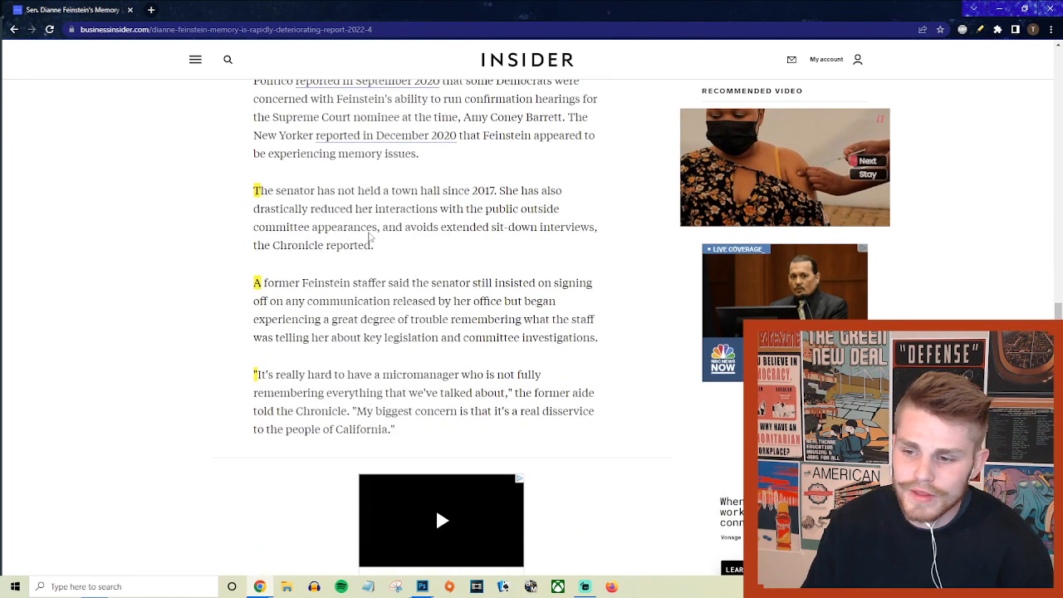
scroll(down, 3)
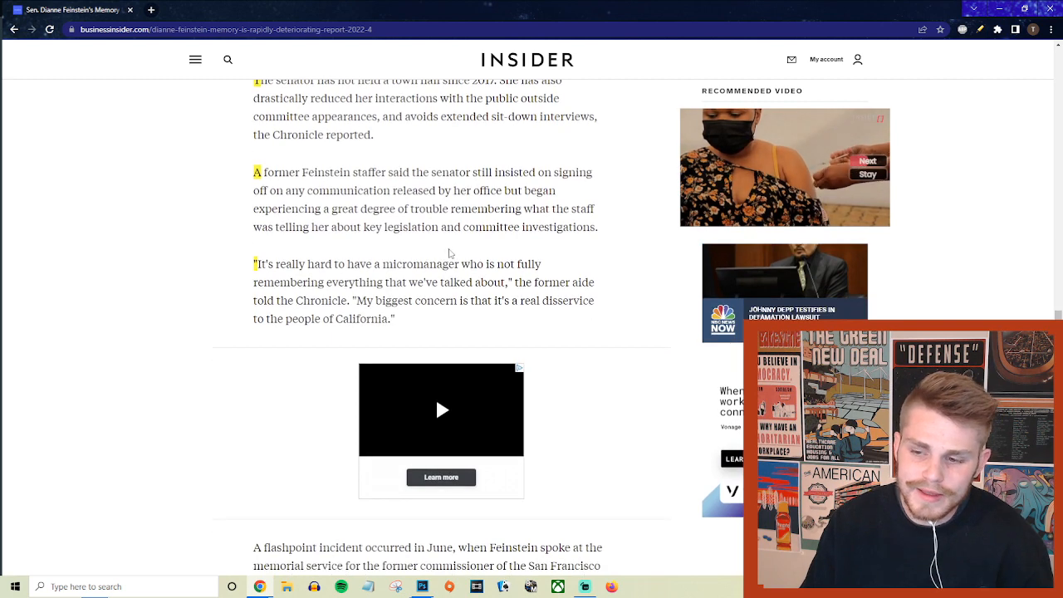
scroll(up, 3)
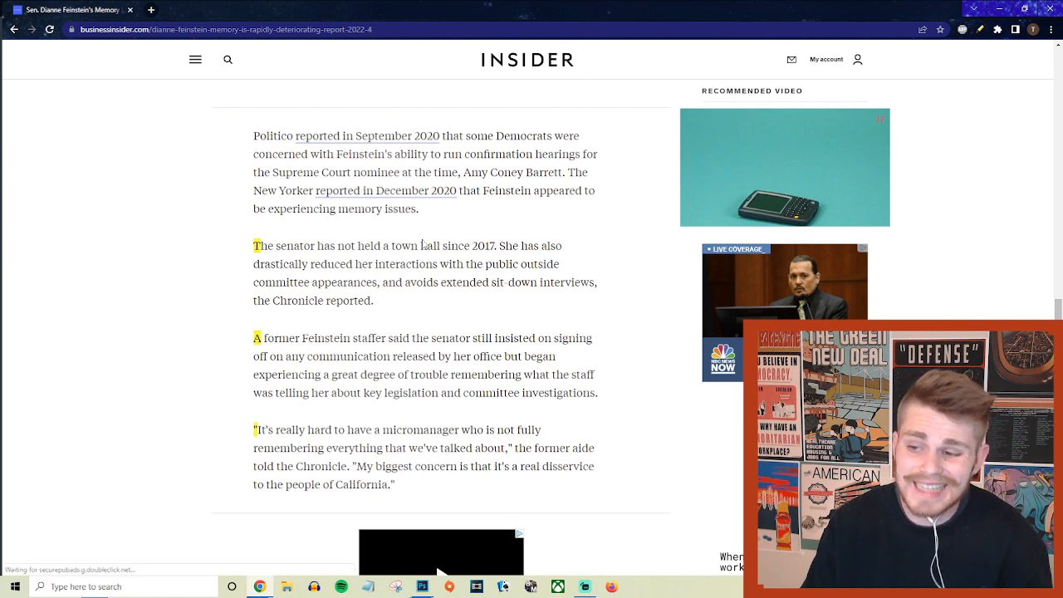
mouse_move(486, 235)
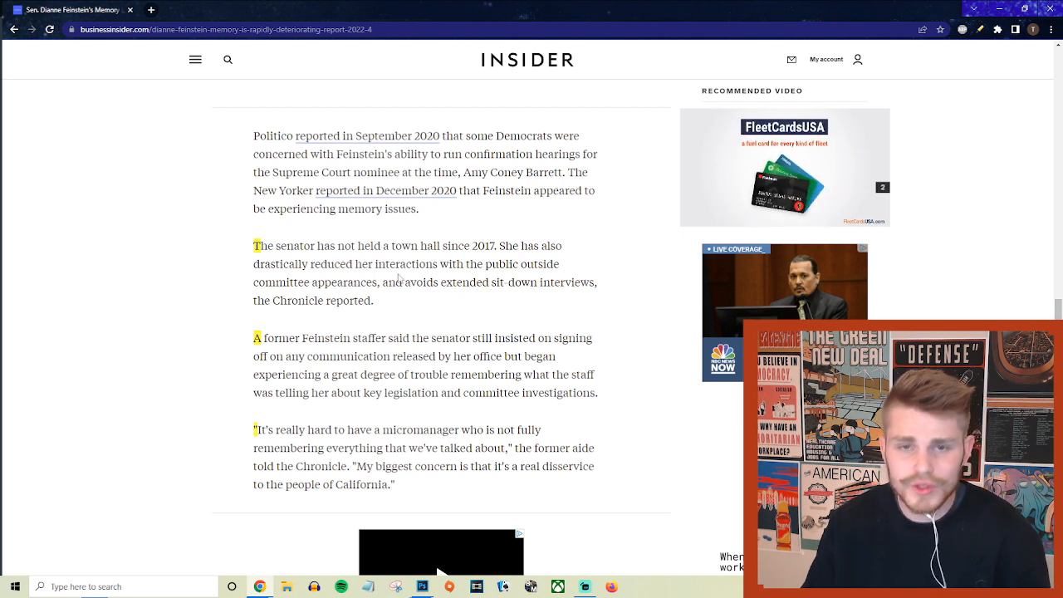
mouse_move(354, 313)
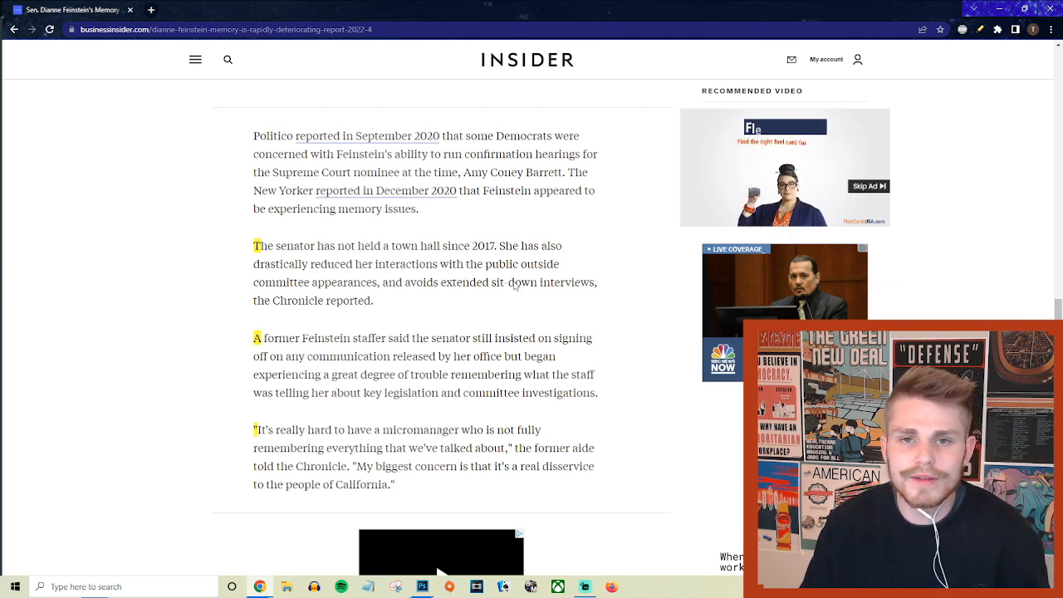
drag(375, 246, 451, 245)
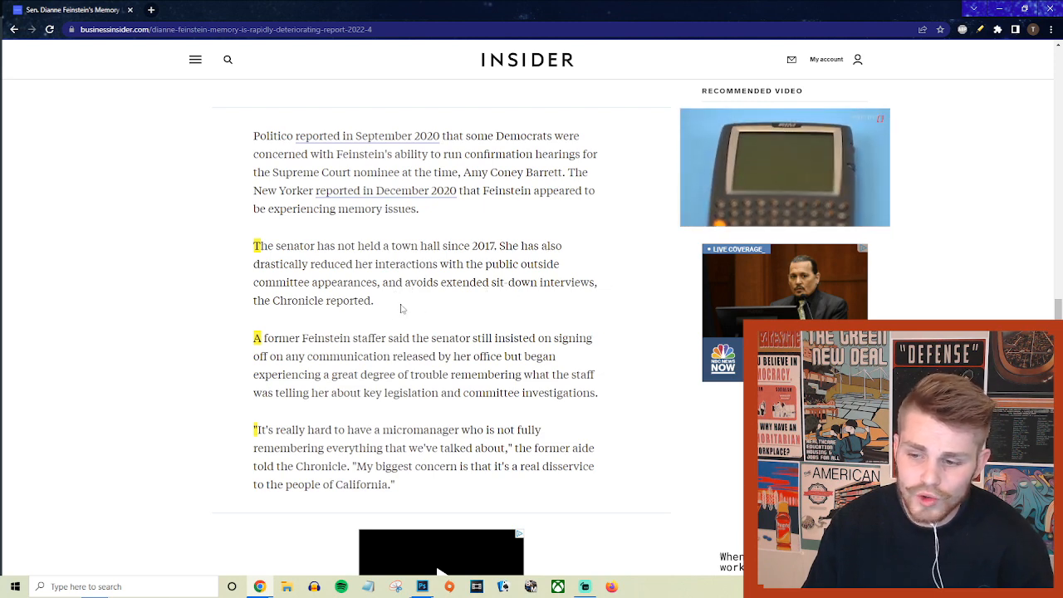
Scroll to the June flashpoint paragraph about Anne Halsted's memorial service
scroll(down, 3)
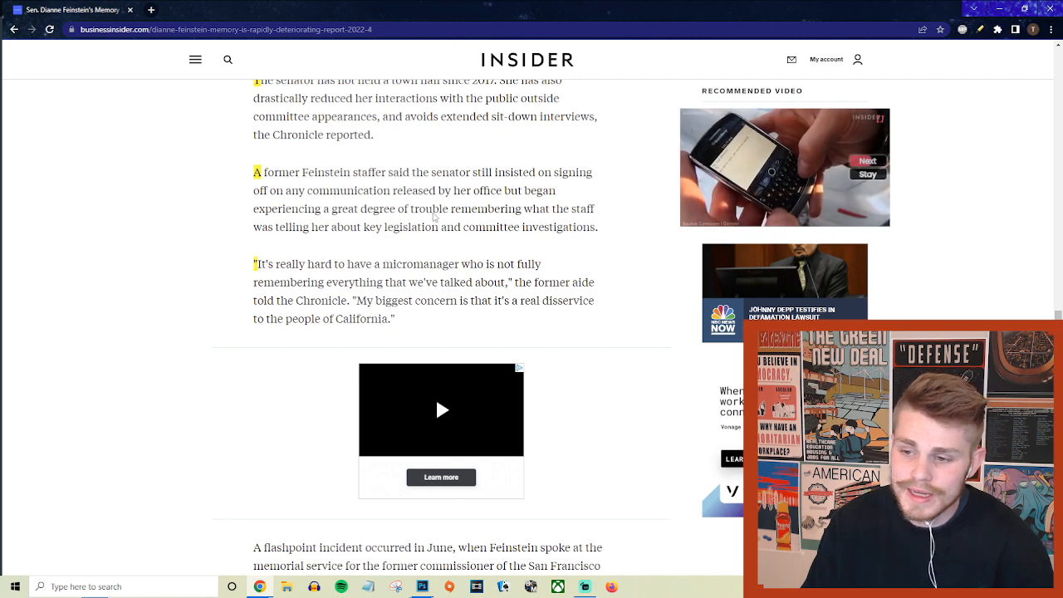
scroll(down, 3)
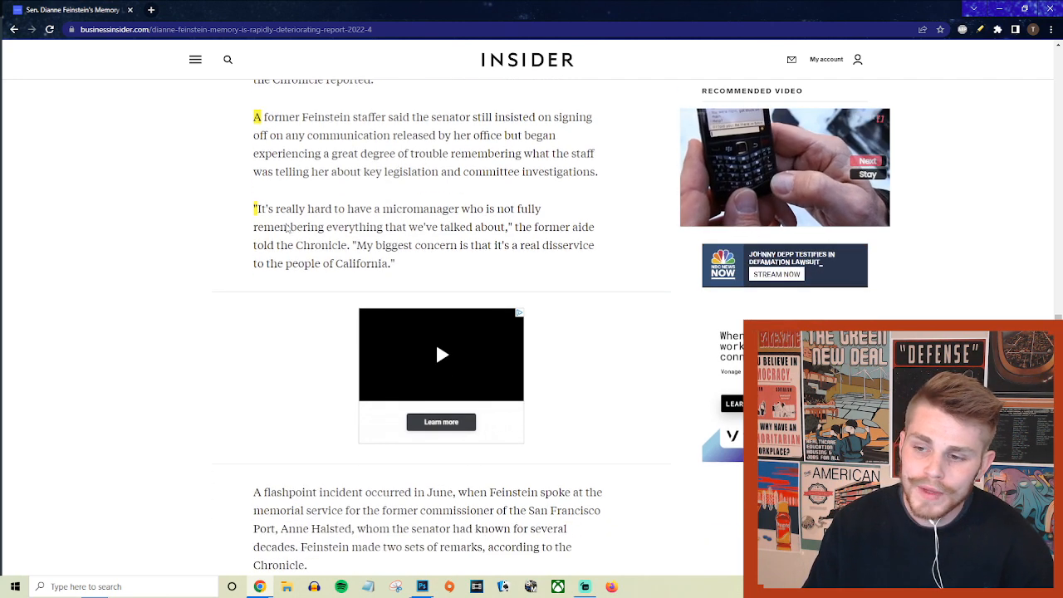